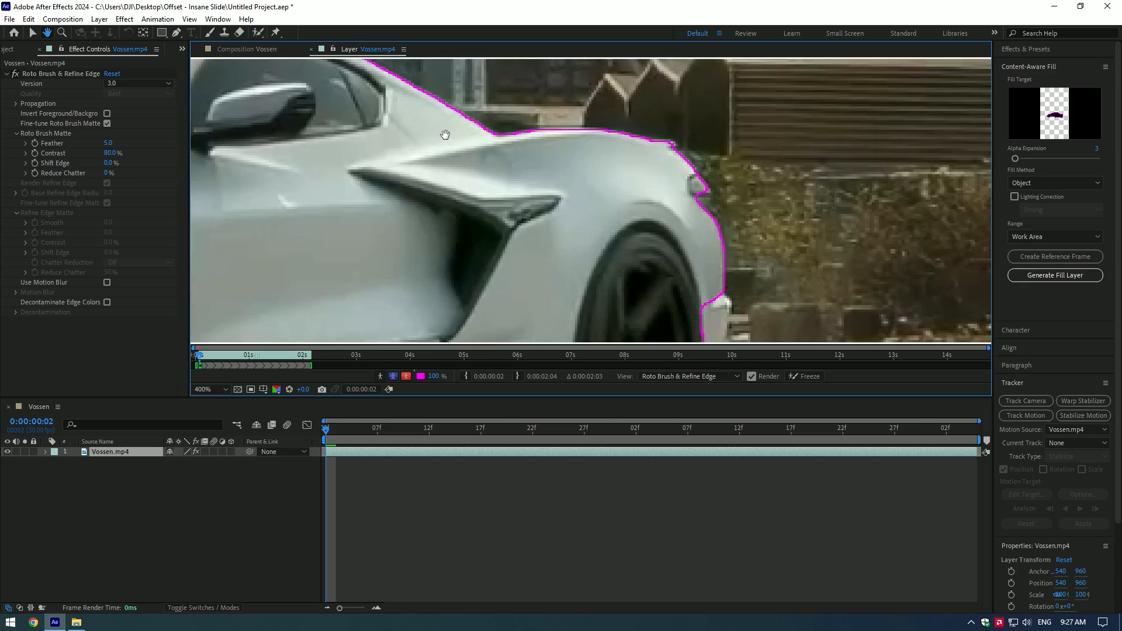
# Check the roto outline on a later frame, then return to the composition with three Vossen.mp4 copies
pyautogui.click(377, 427)
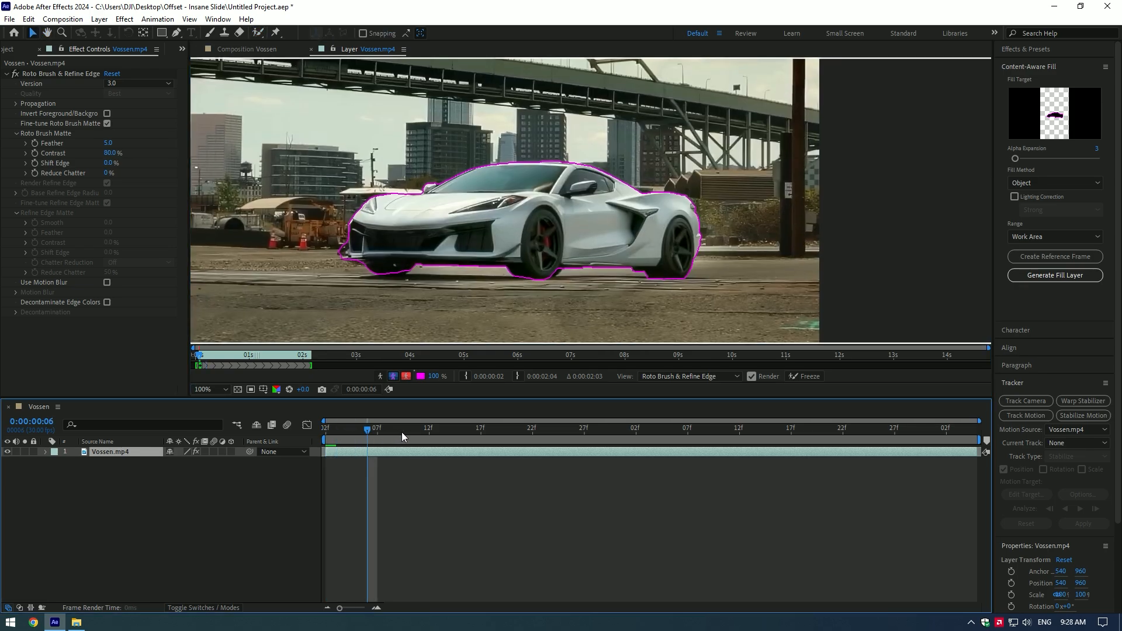
pyautogui.click(638, 428)
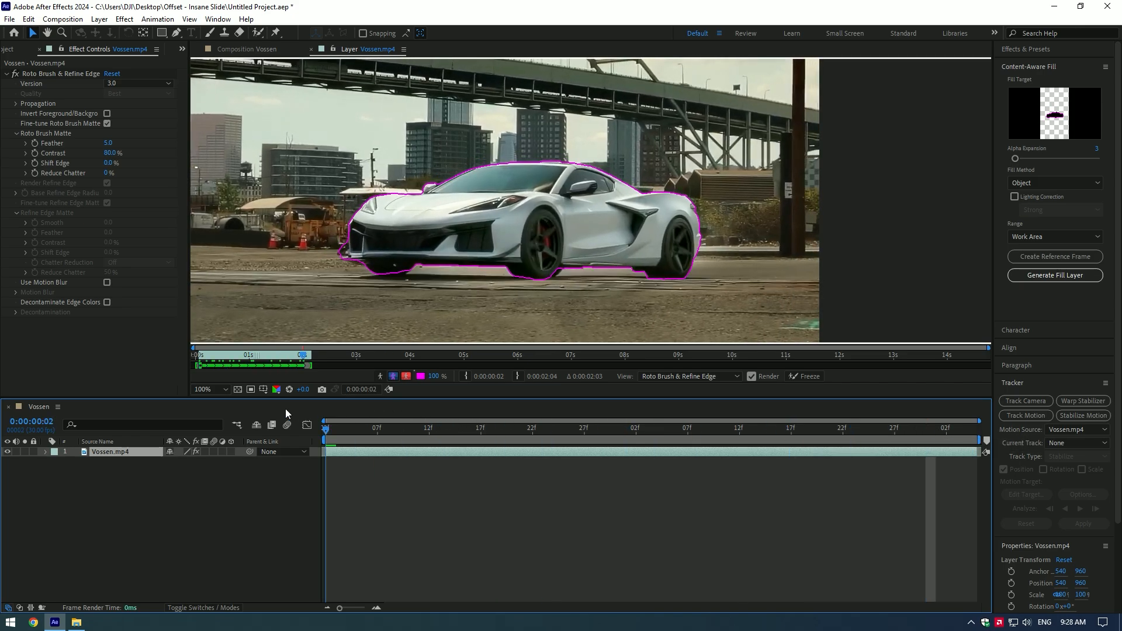
pyautogui.click(807, 375)
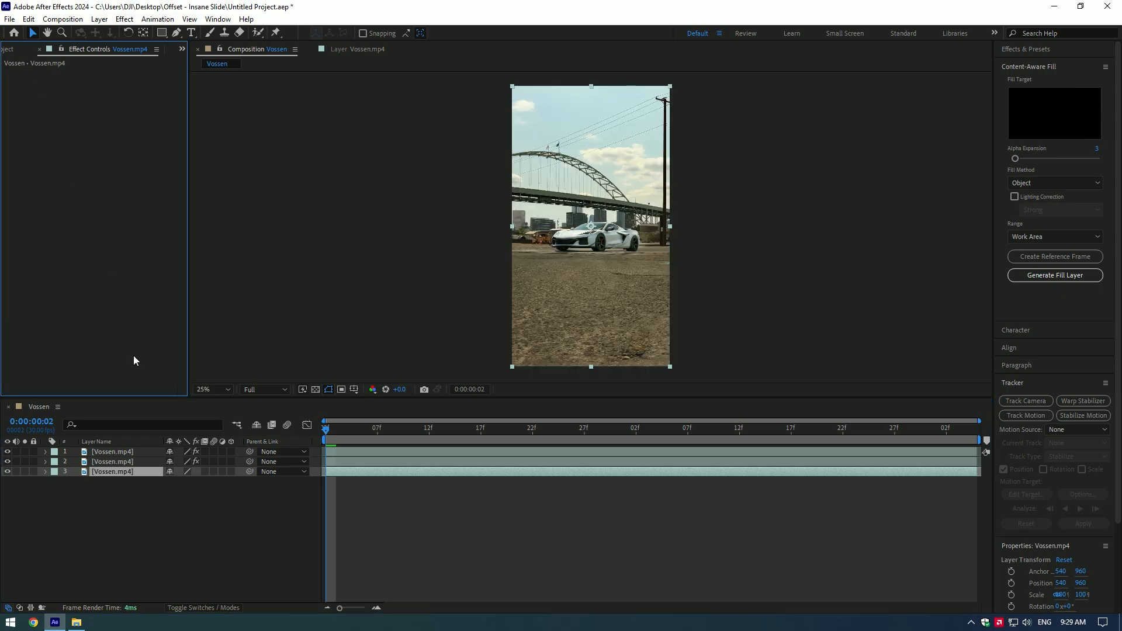
# Animate the middle Vossen layer's Offset Shift Center To and add Directional Blur (90°, length 100)
pyautogui.click(111, 461)
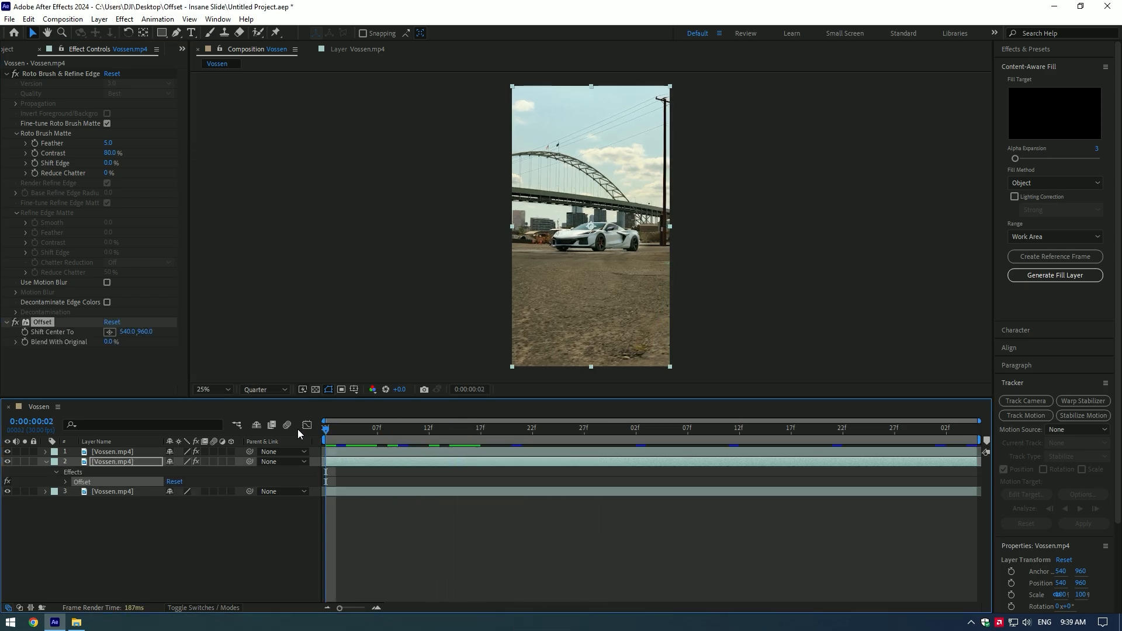
pyautogui.moveTo(329, 431)
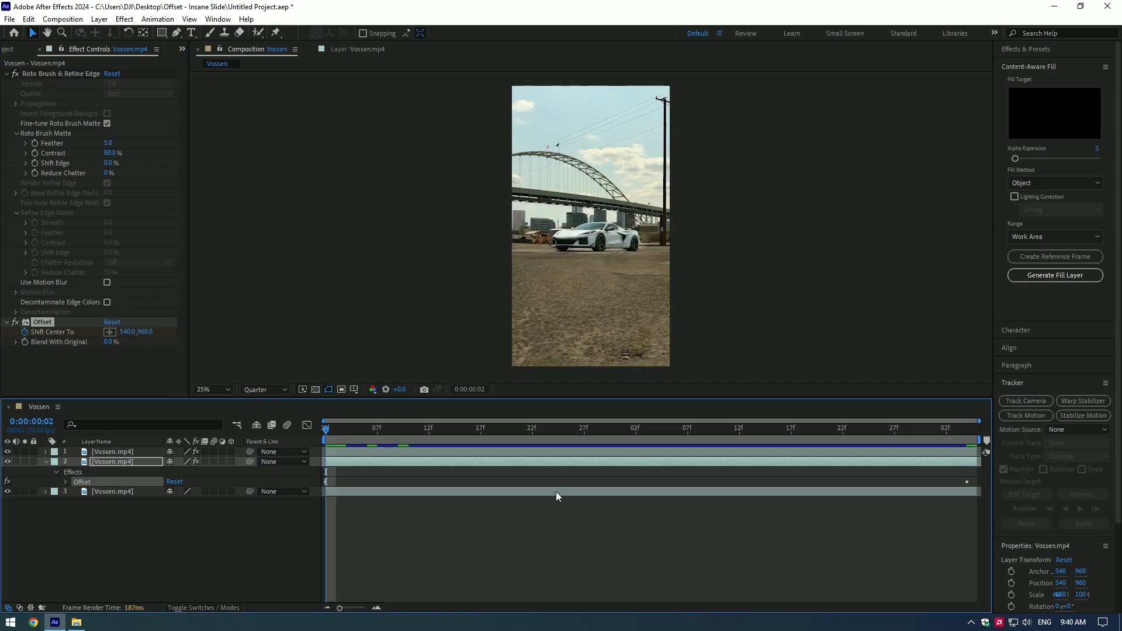
pyautogui.click(664, 428)
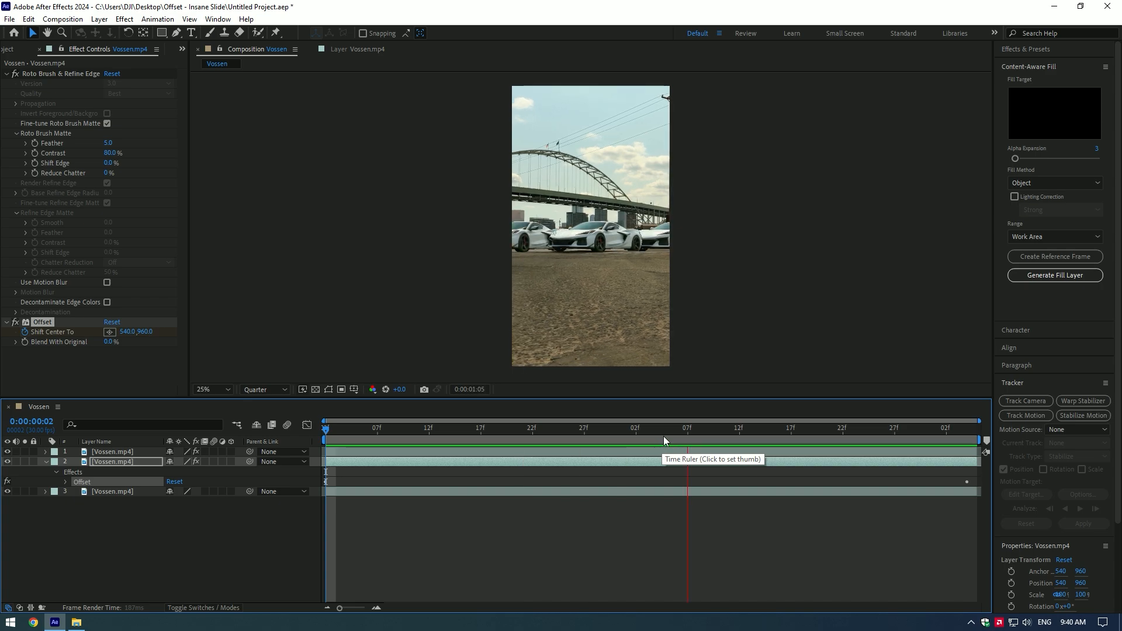
pyautogui.write('dire')
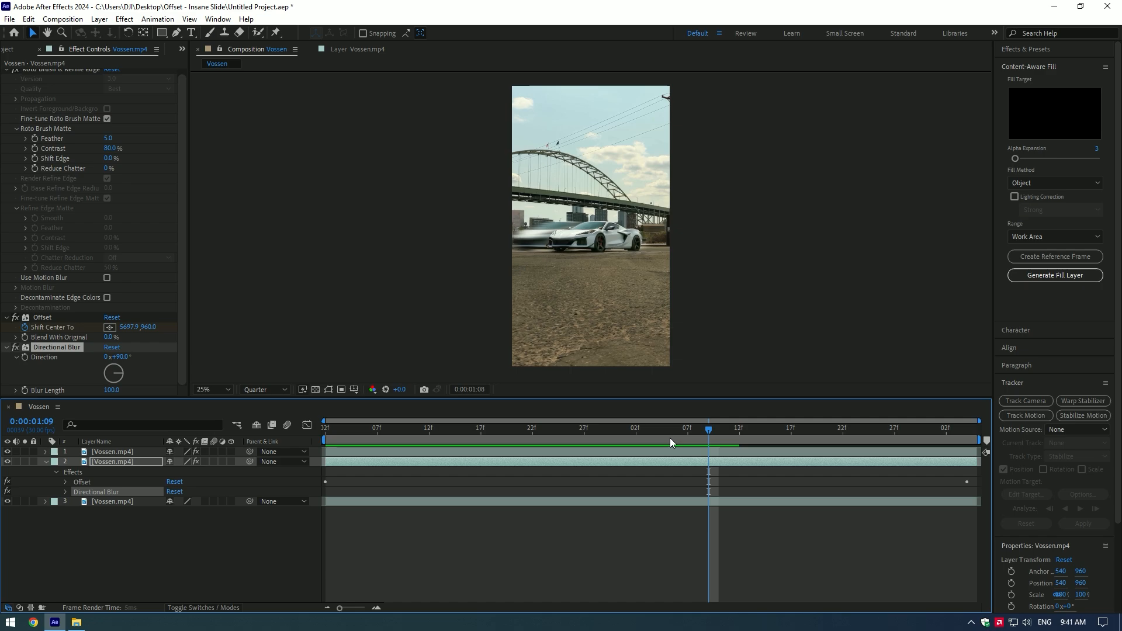
# Give the middle copy a cyan Glow (threshold 1.2%, radius 194) and apply Turbulent Displace
pyautogui.click(606, 430)
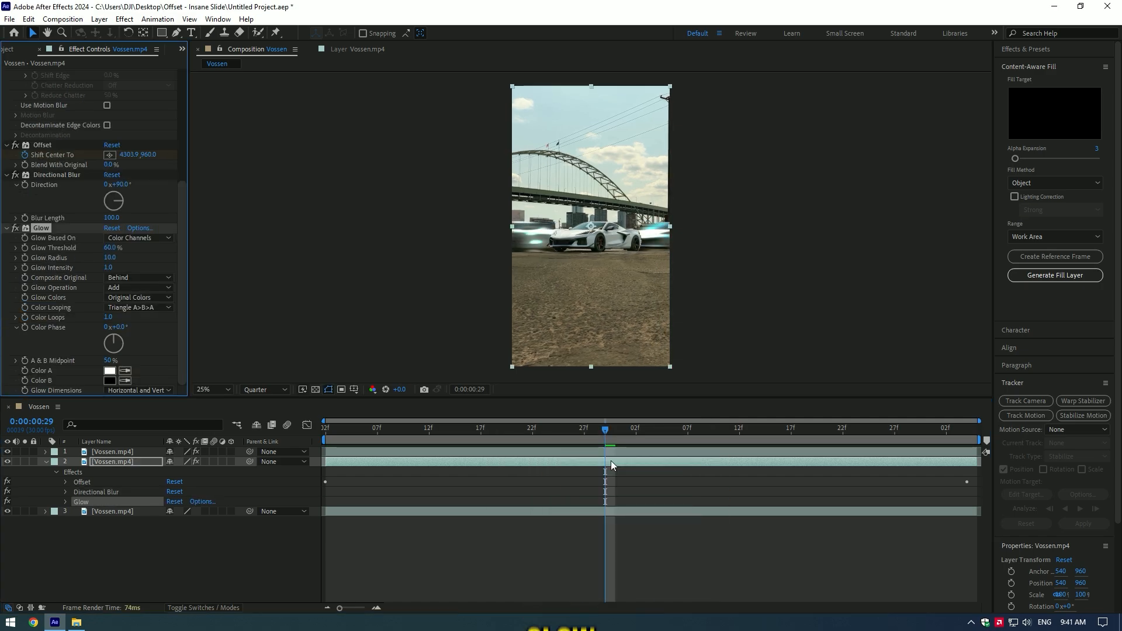
pyautogui.click(138, 297)
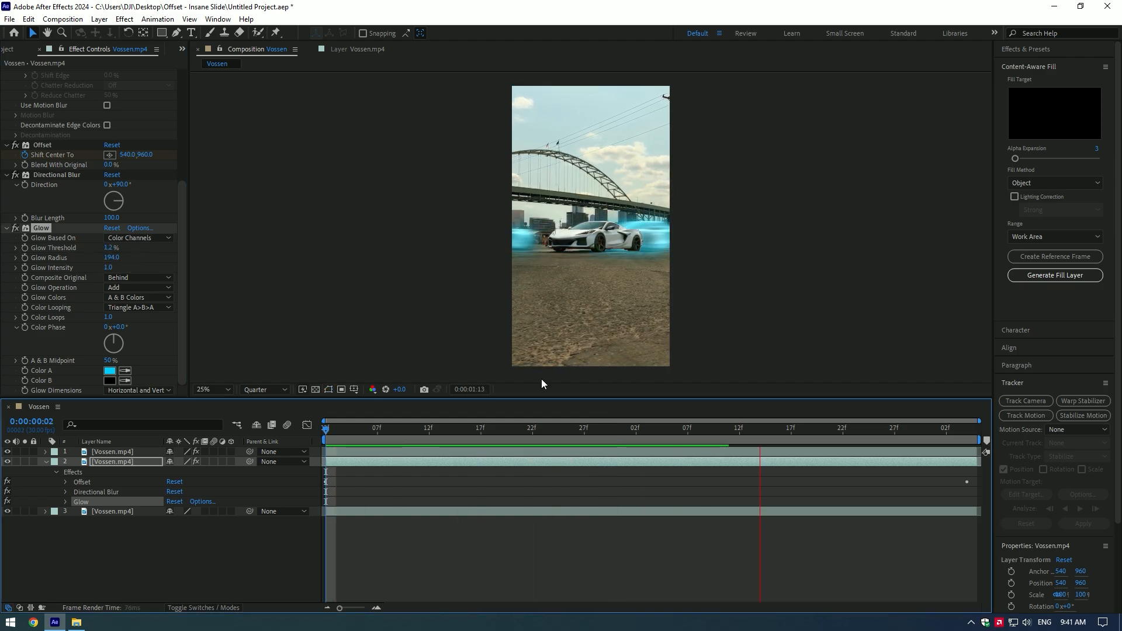
pyautogui.write('turbu')
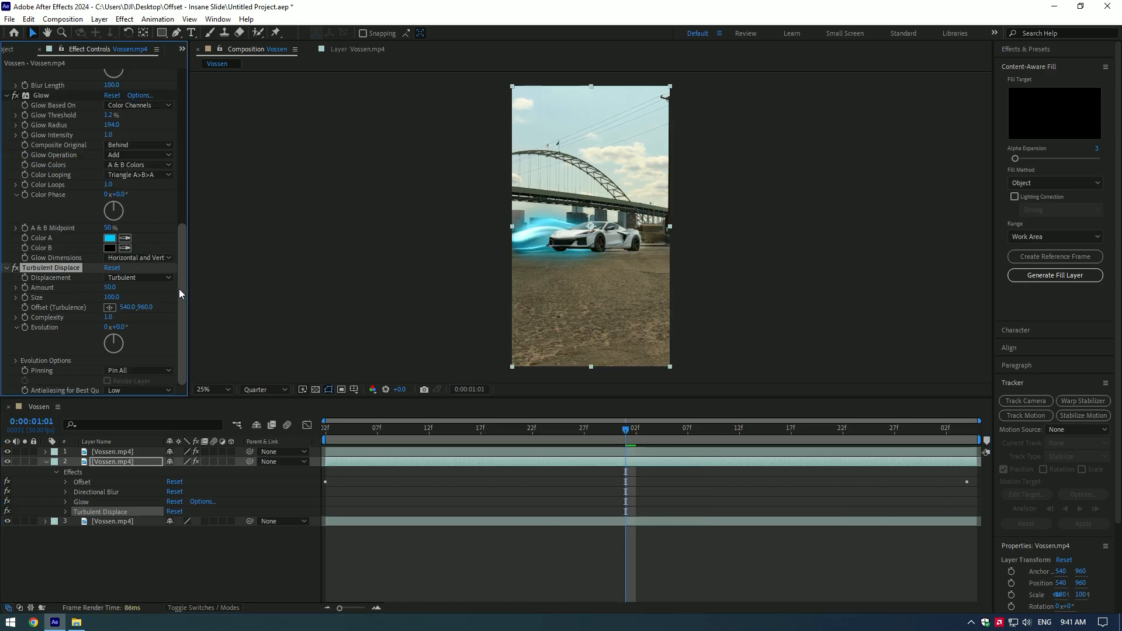
# Set Turbulent Displace to Turbulent Smoother, Amount 8, Size 104, with Evolution expression time*100
pyautogui.click(136, 278)
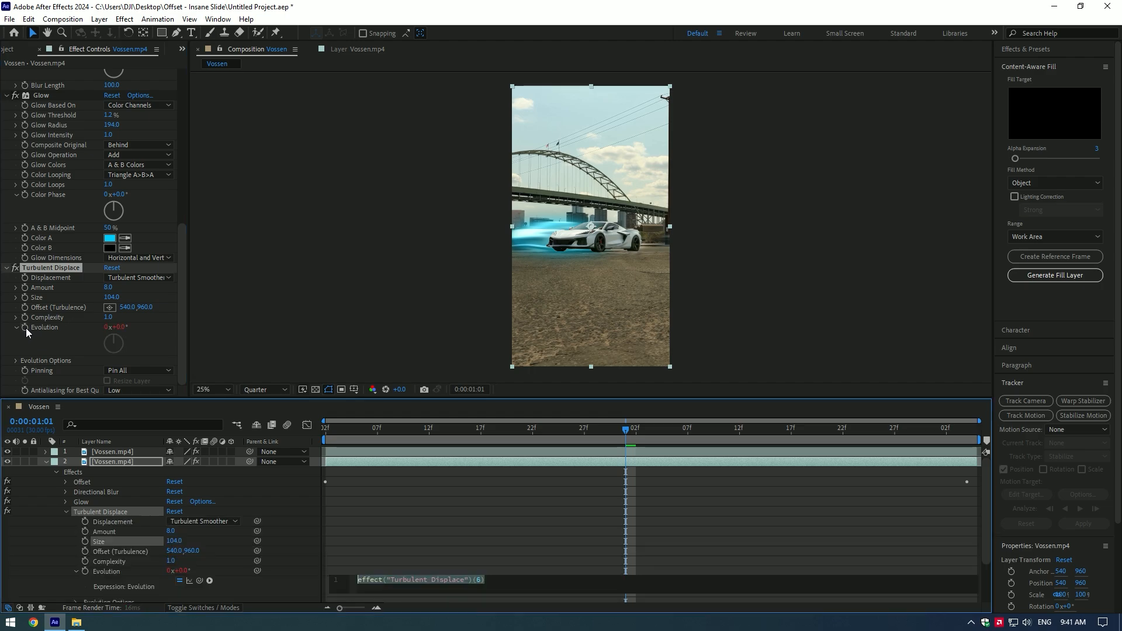
pyautogui.write('time')
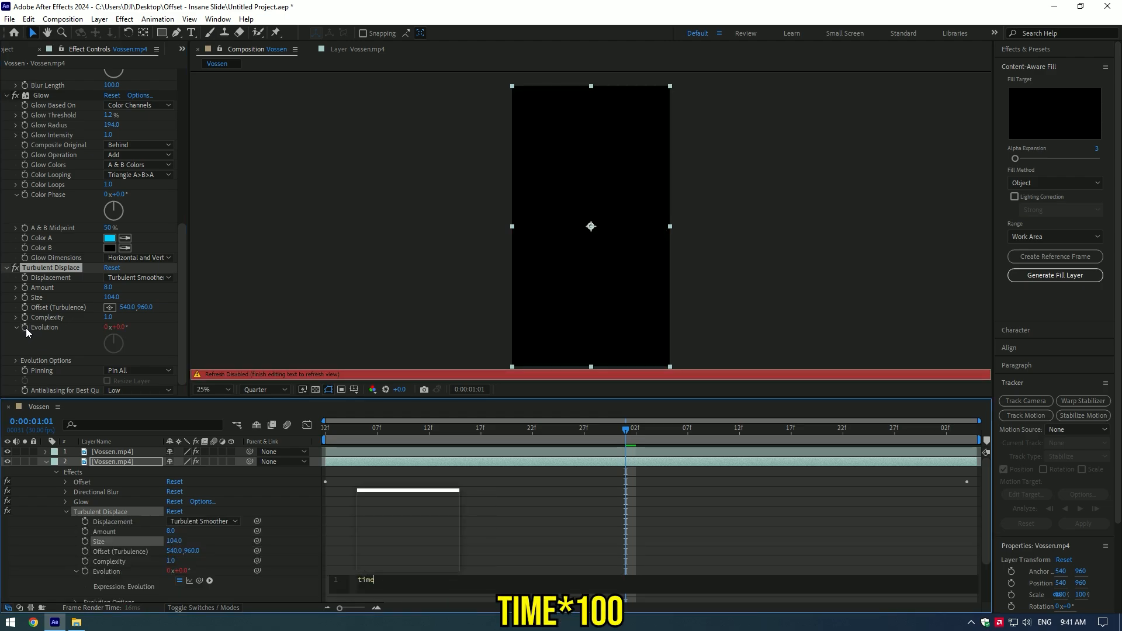
pyautogui.write('time*100')
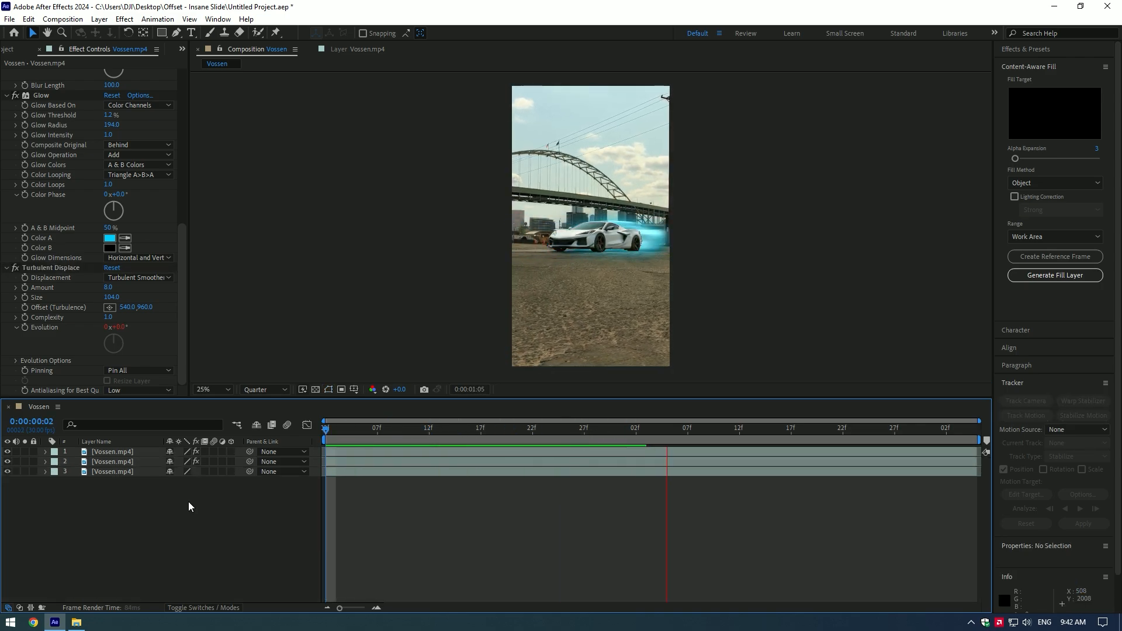
pyautogui.click(594, 428)
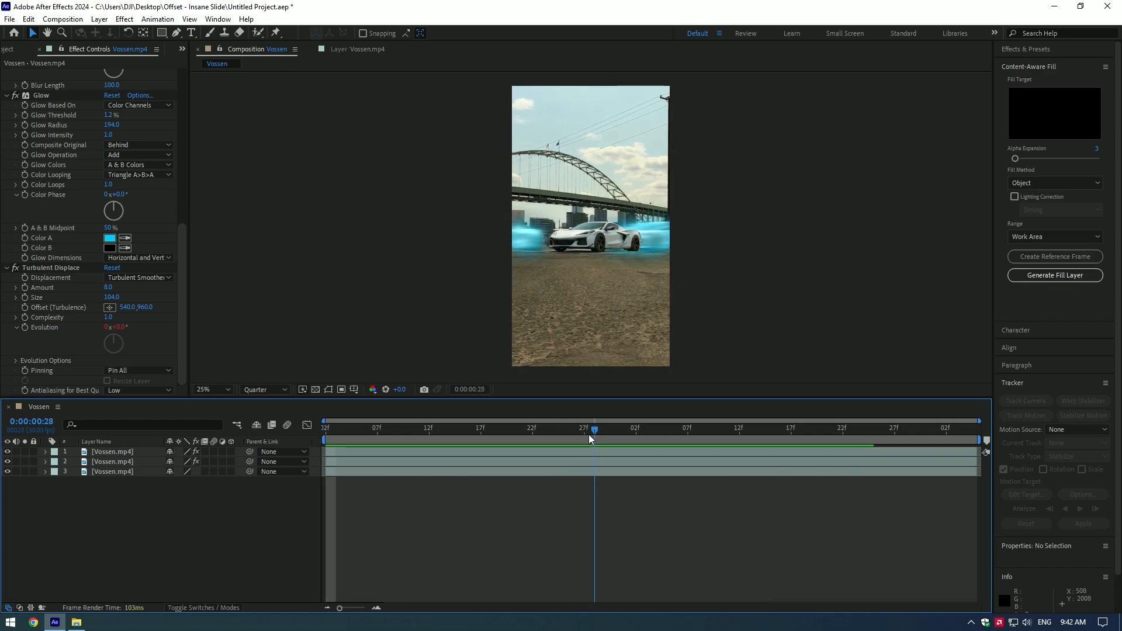